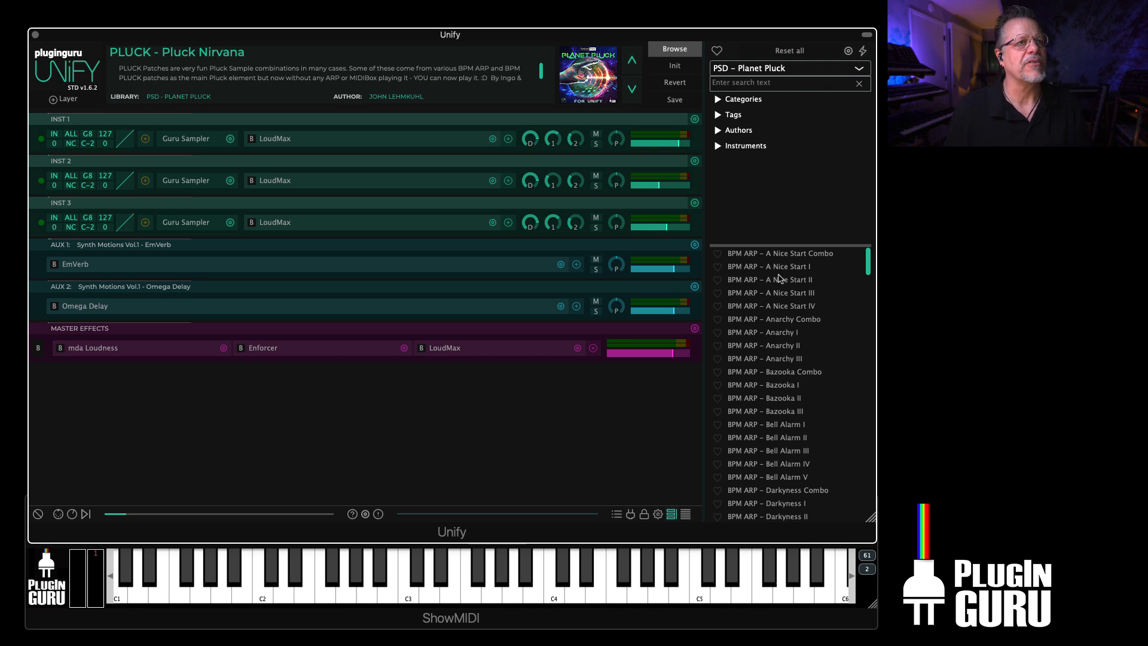
Load the BPM ARP – A Nice Start II patch from the Planet Pluck browser list.
left_click(770, 279)
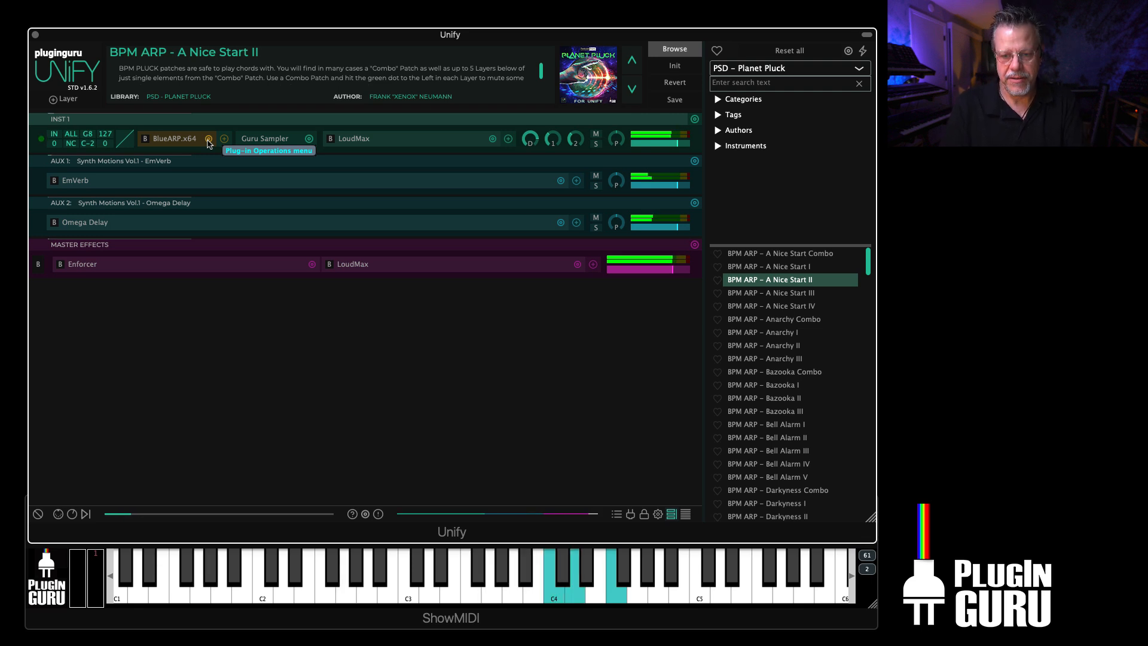
mouse_move(776, 333)
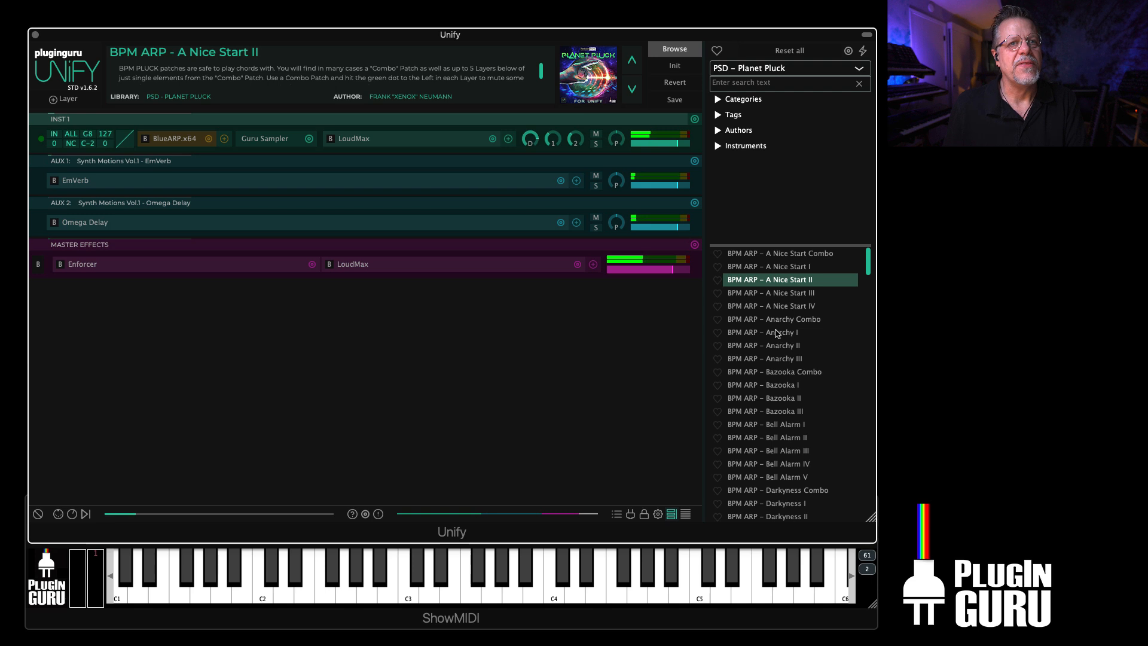
left_click(763, 332)
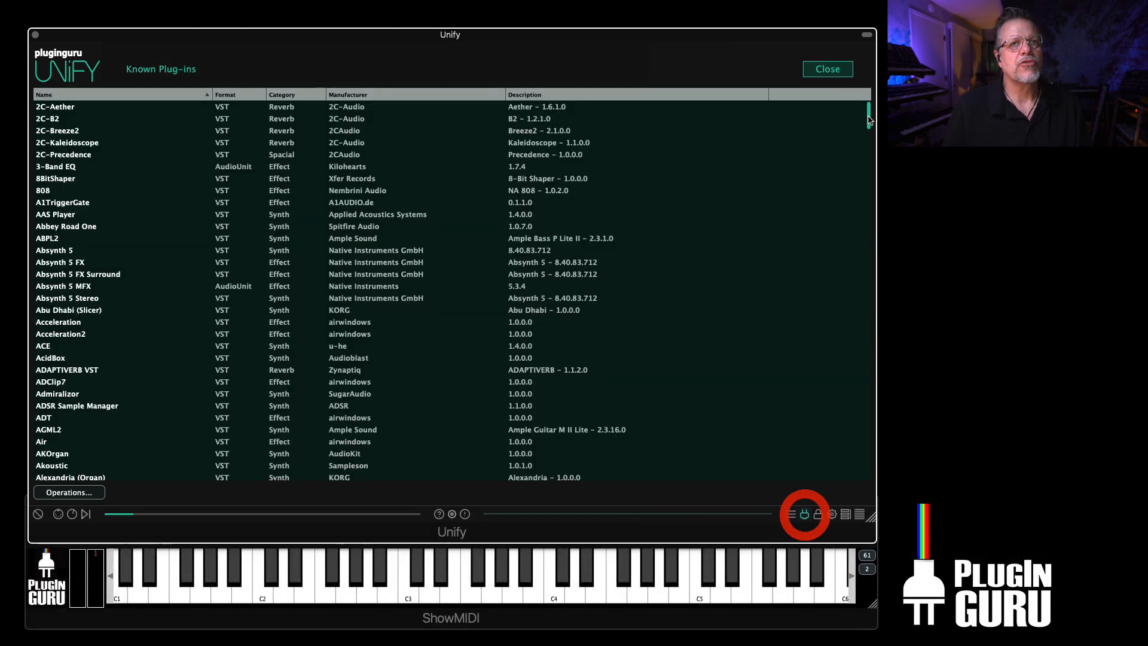
Scroll the Known Plug-ins list down to LoudMax and bring up its options.
scroll("down", 3)
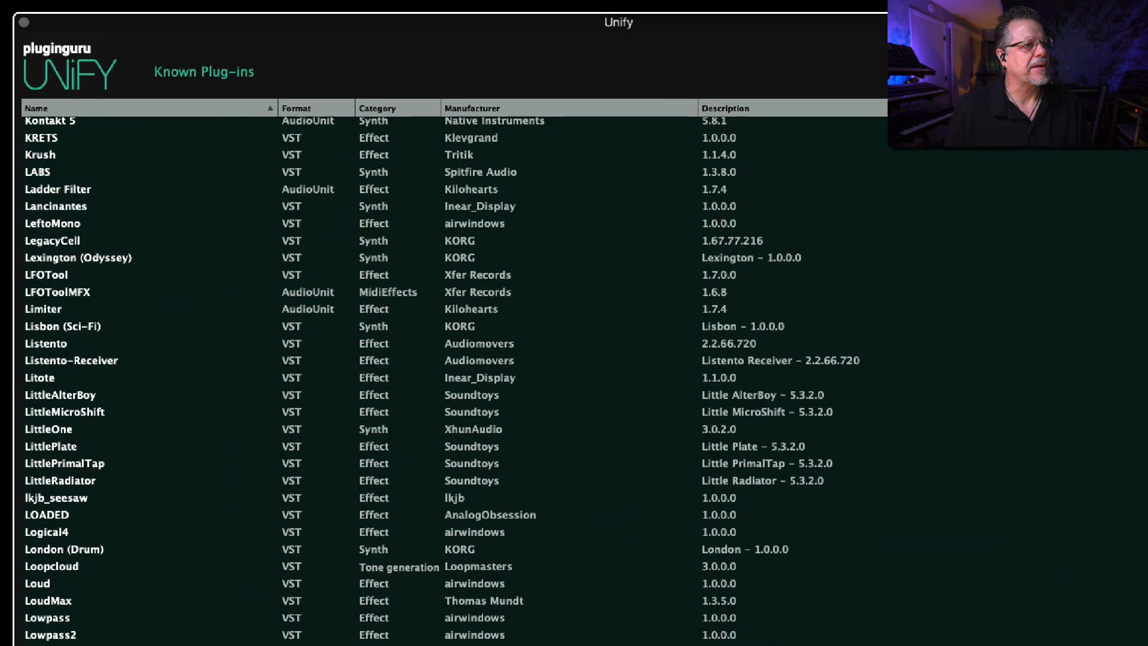
scroll("down", 3)
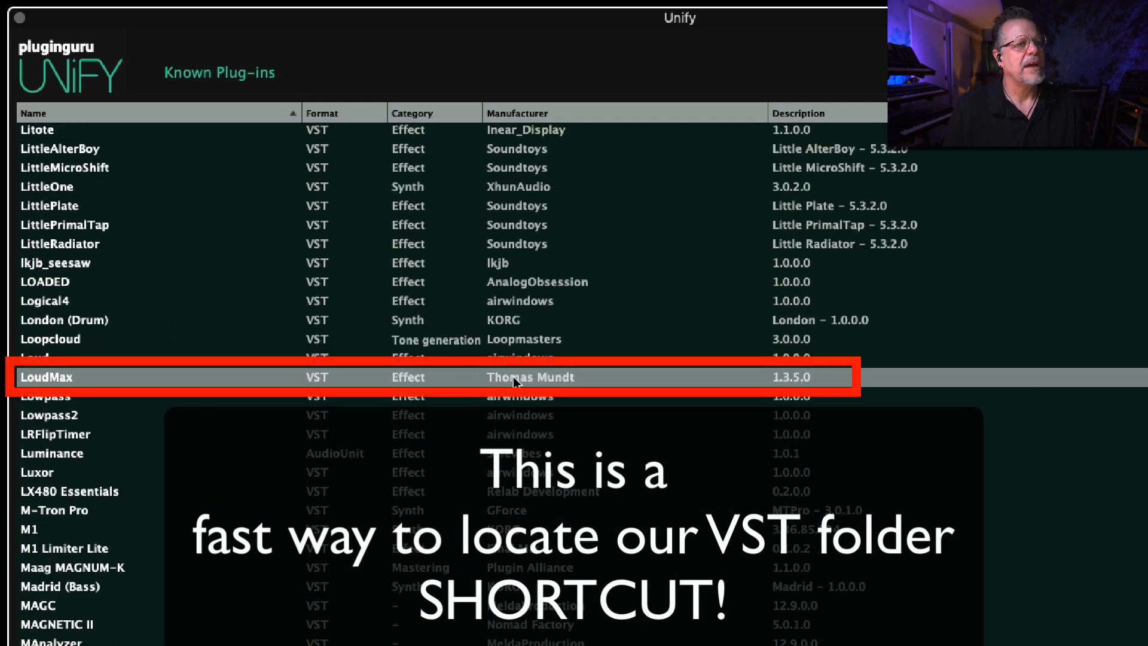
right_click(513, 377)
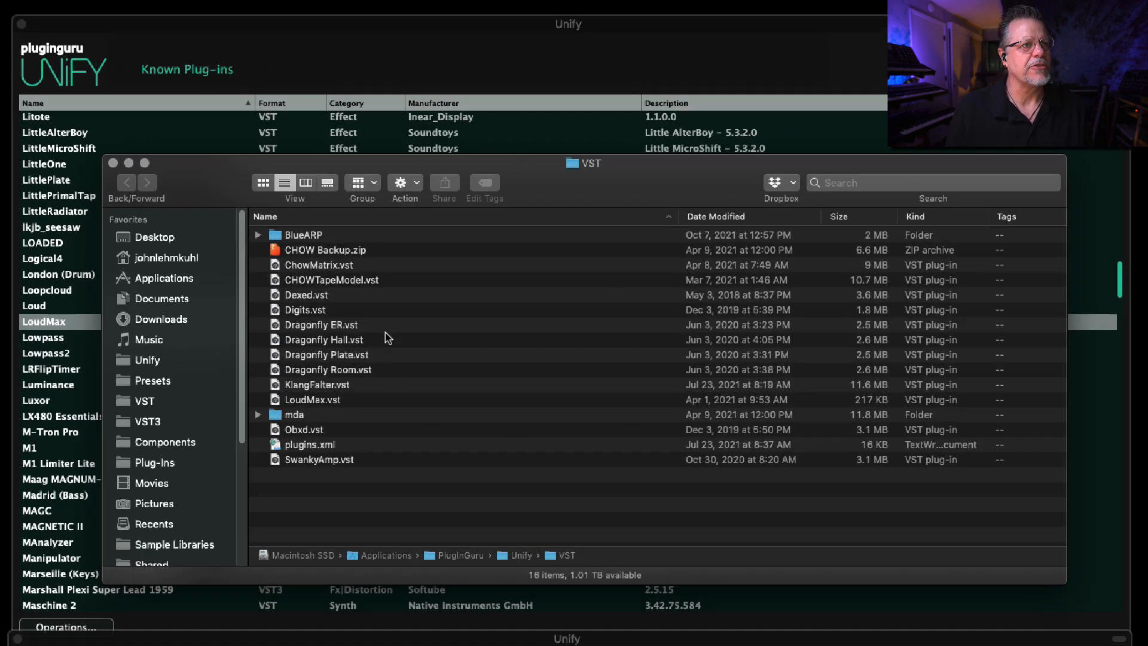
mouse_move(297, 244)
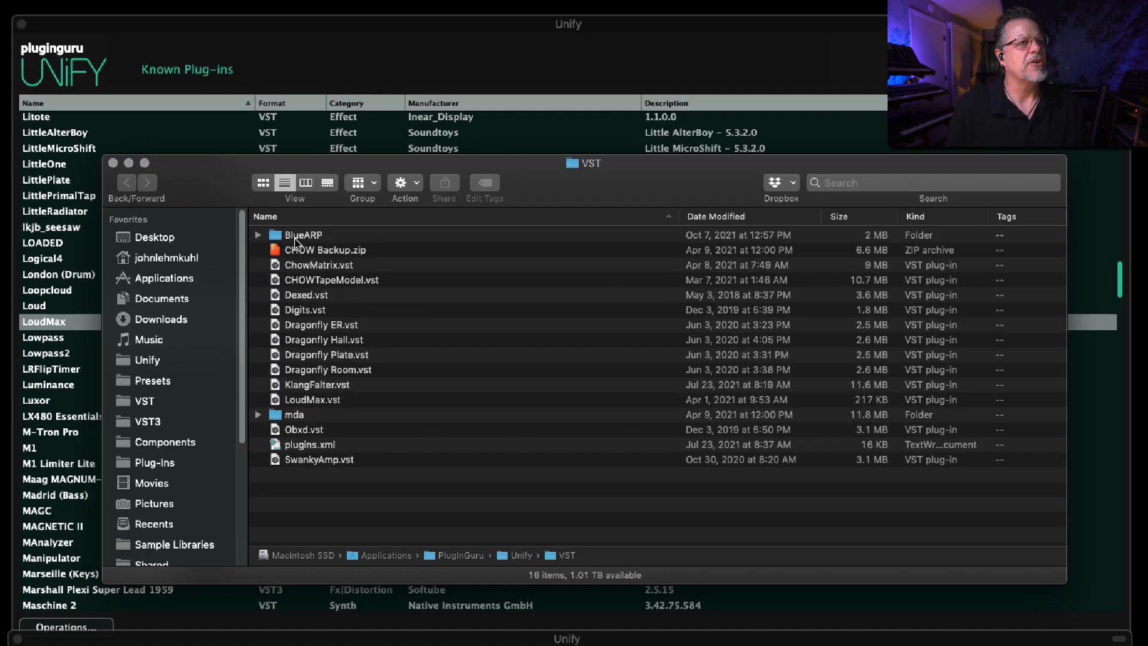
Open the BlueARP folder inside Unify's VST folder in Finder.
double_click(303, 234)
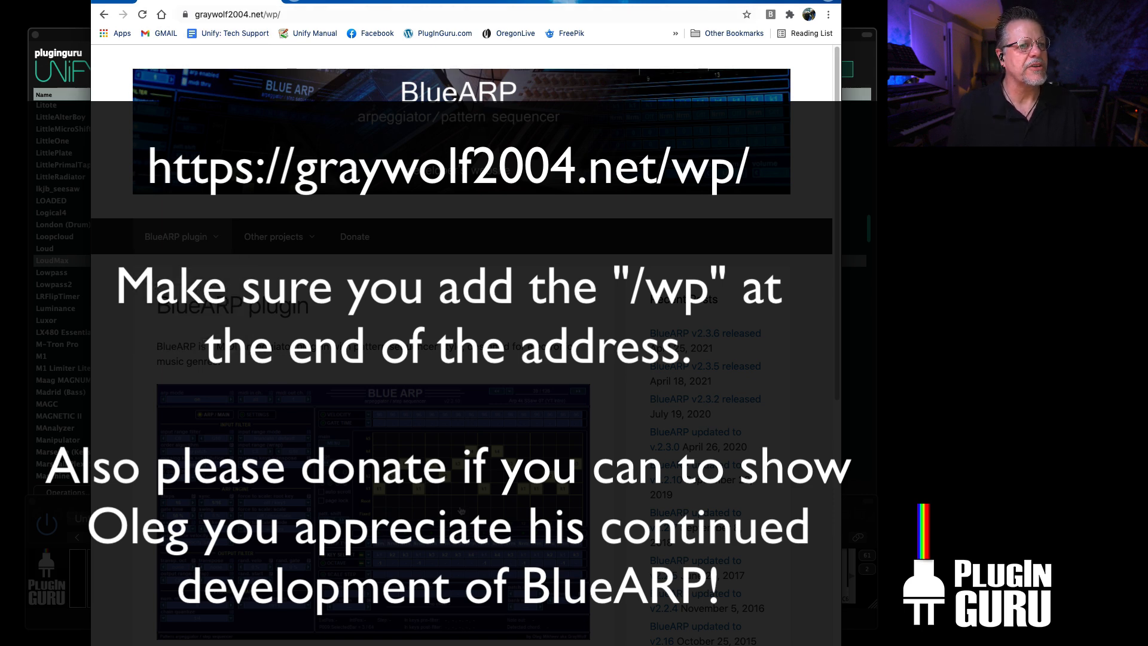
Download BlueARP_OSX_VST2_v2.3.7.zip from the Download BlueARP page.
left_click(176, 236)
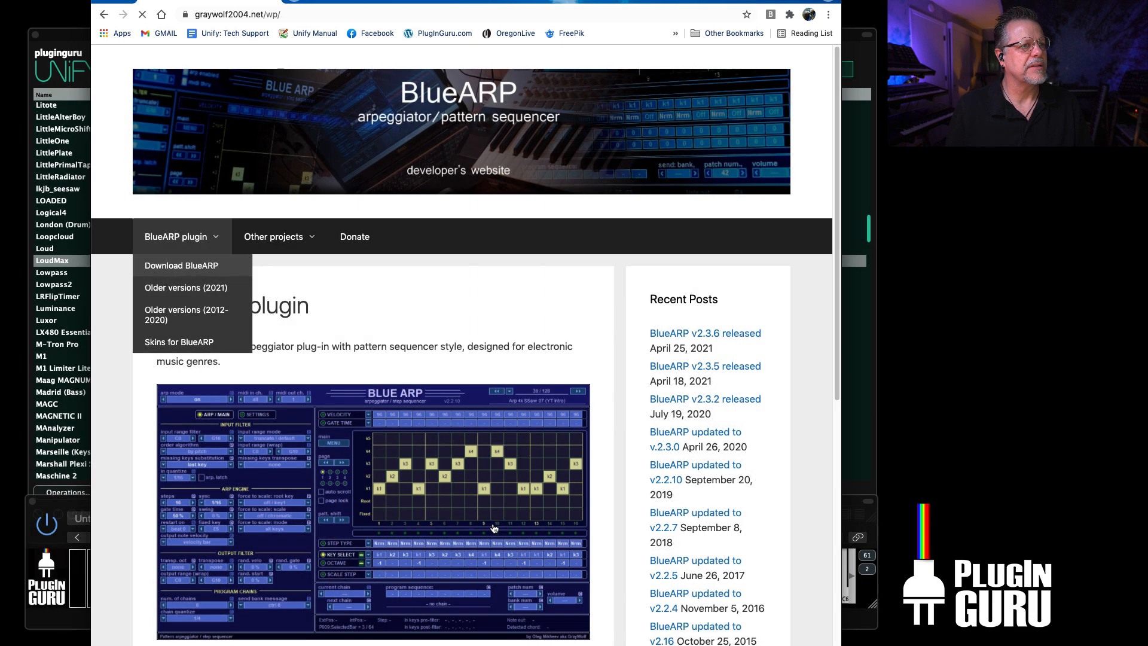
left_click(181, 265)
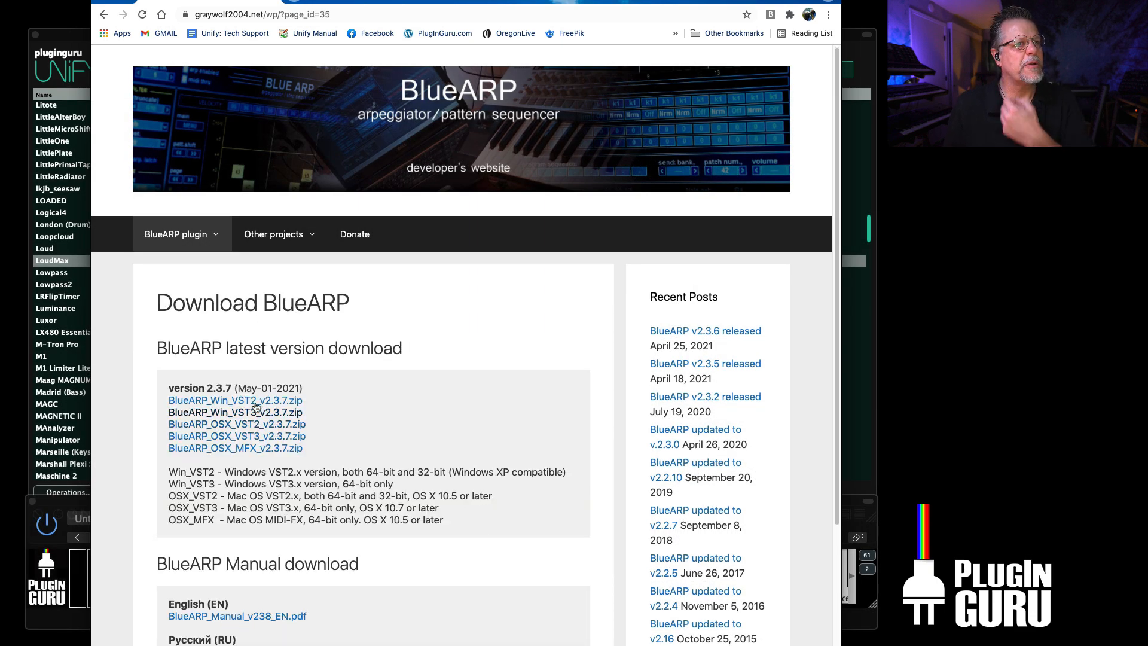
scroll("down", 3)
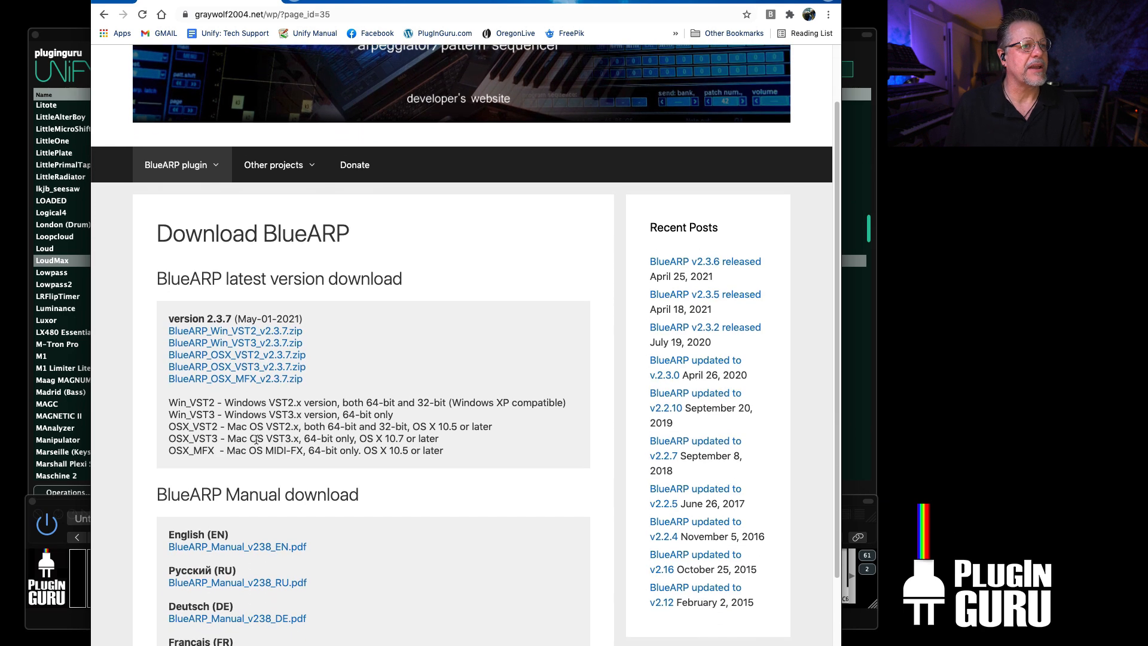
left_click(237, 355)
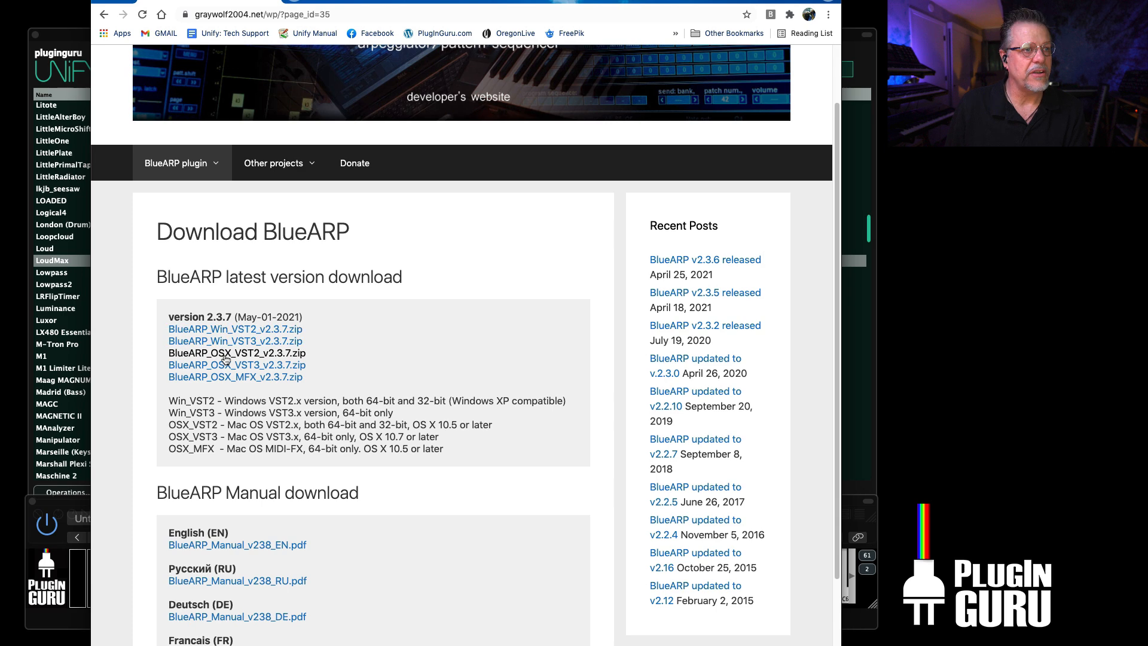
mouse_move(201, 381)
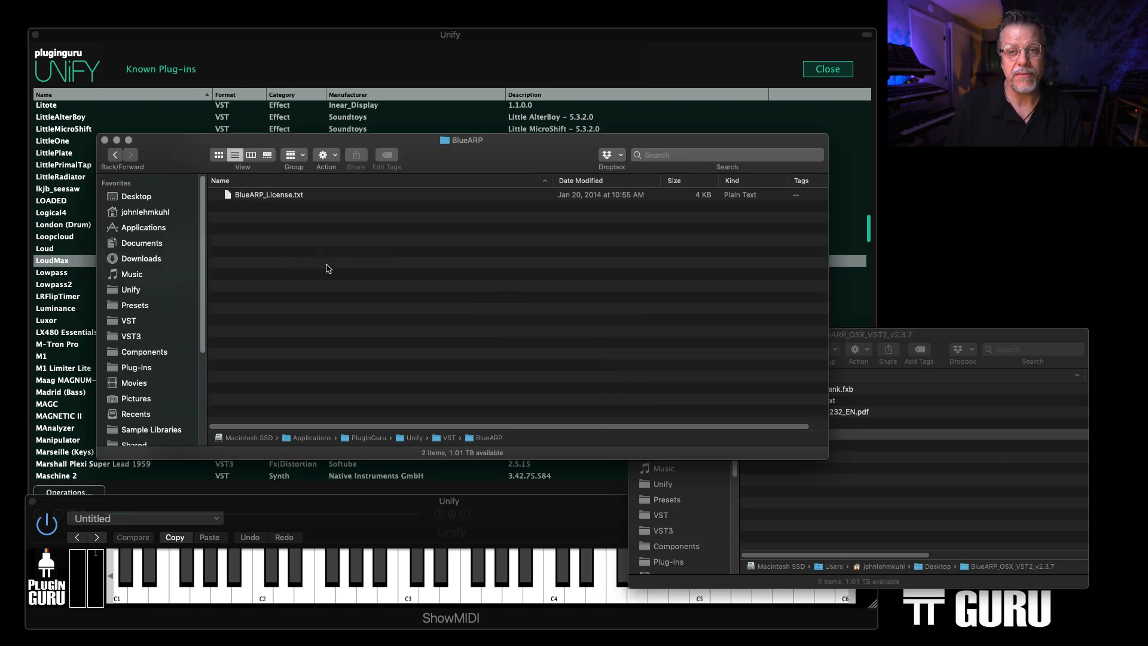
Close Unify's BlueARP folder window, leaving the BlueARP_OSX_VST2_v2.3.7 folder in view.
left_click(262, 205)
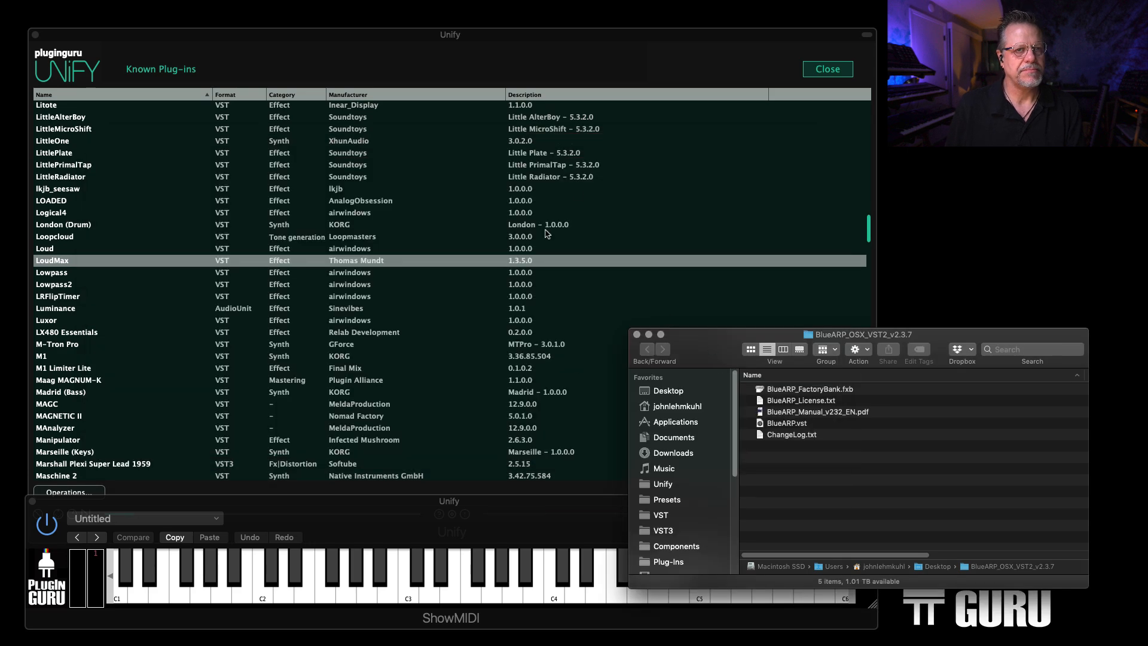
left_click(826, 69)
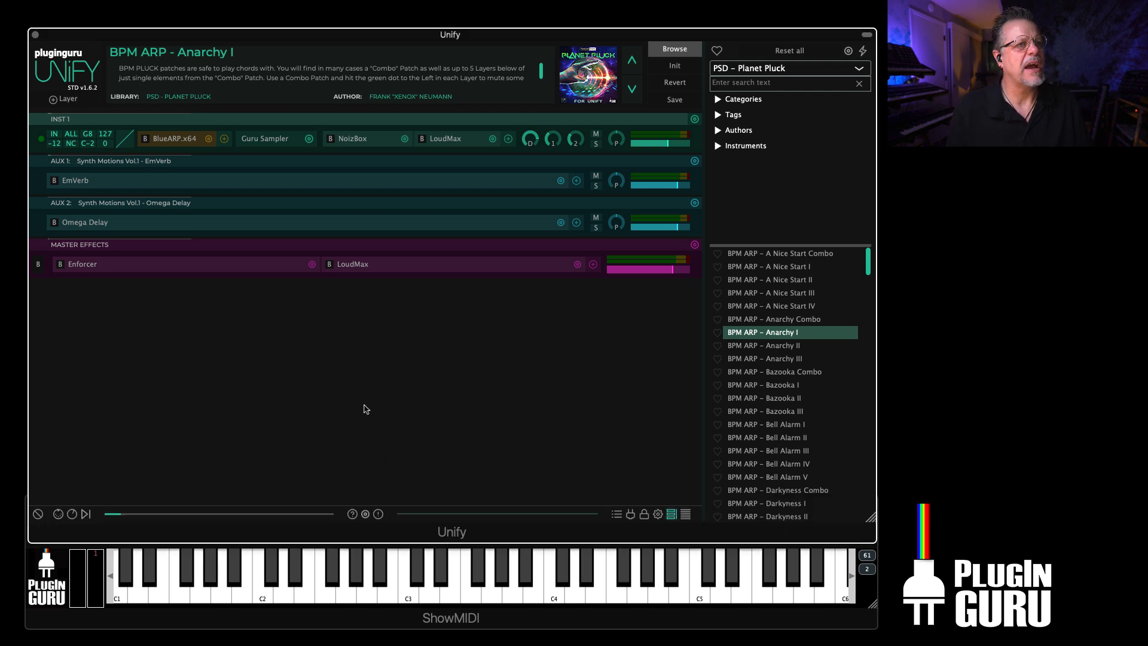
Load BPM ARP – Anarchy III and view loading options for Electronic Style V1 II.
left_click(764, 358)
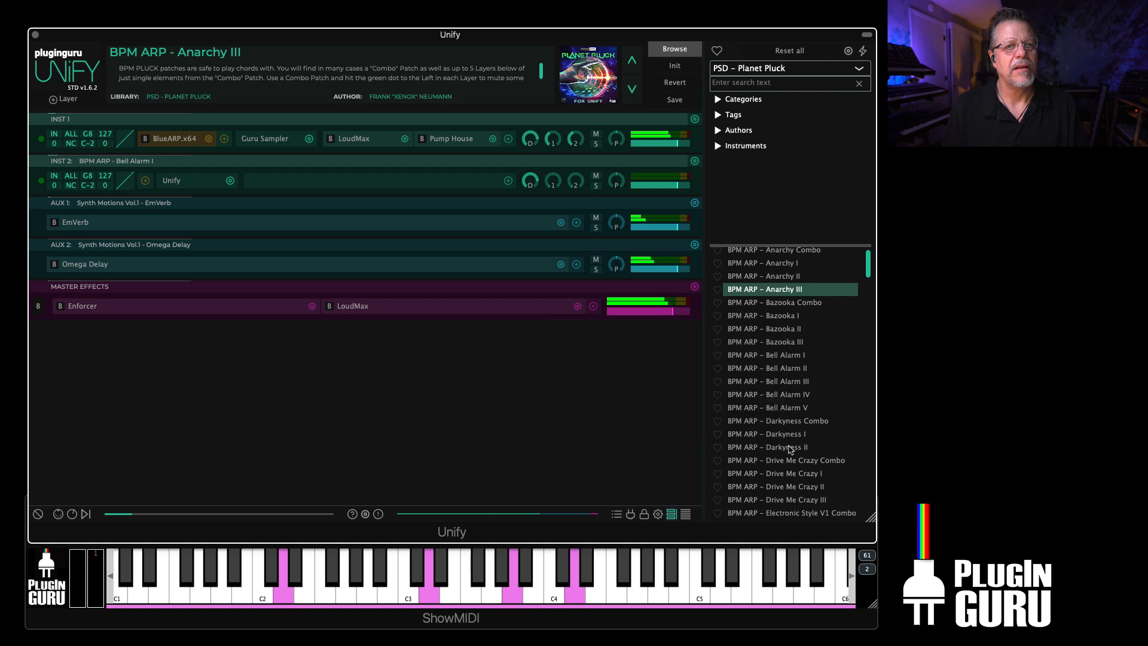
right_click(782, 438)
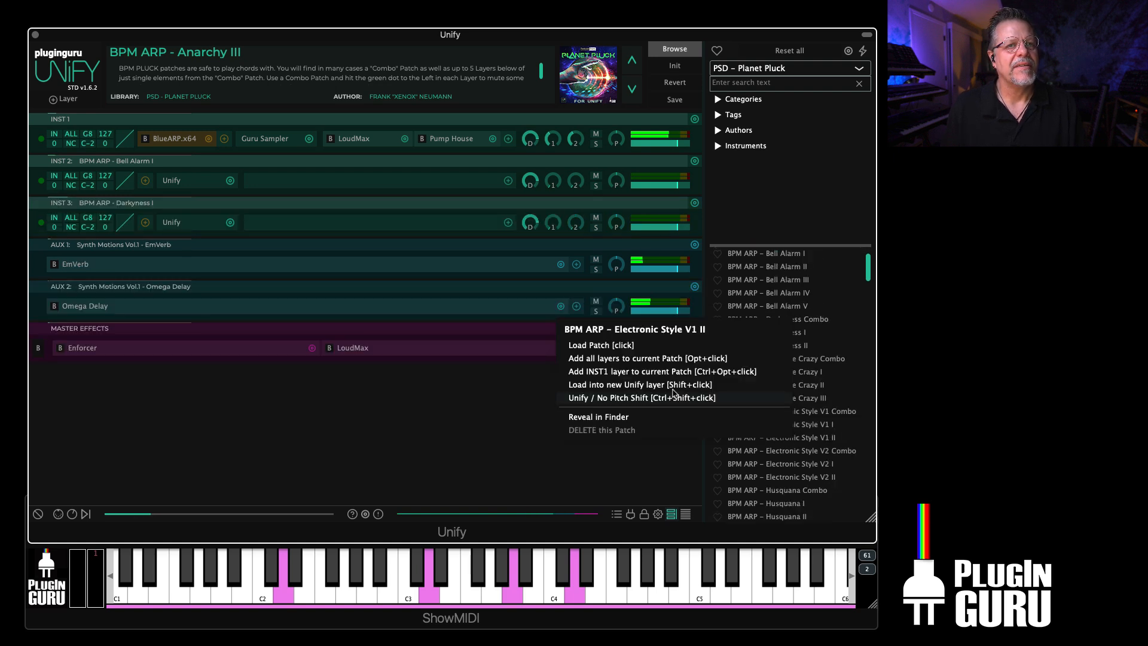